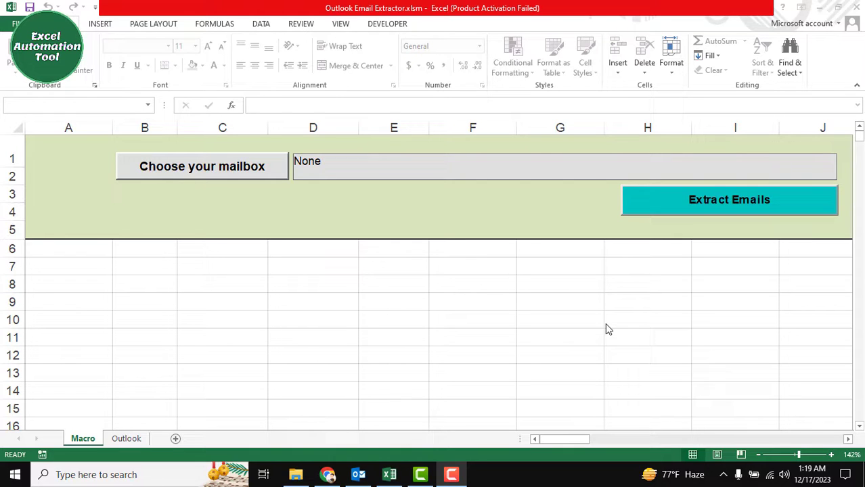
mouse_move(366, 276)
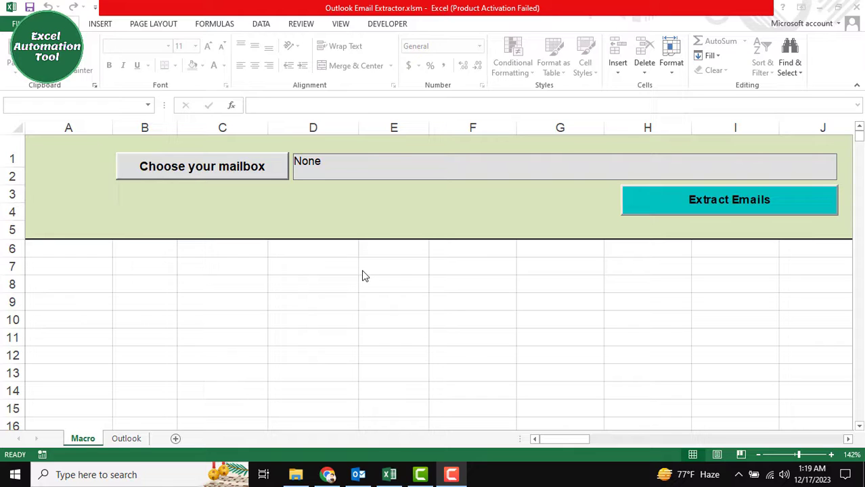
mouse_move(356, 273)
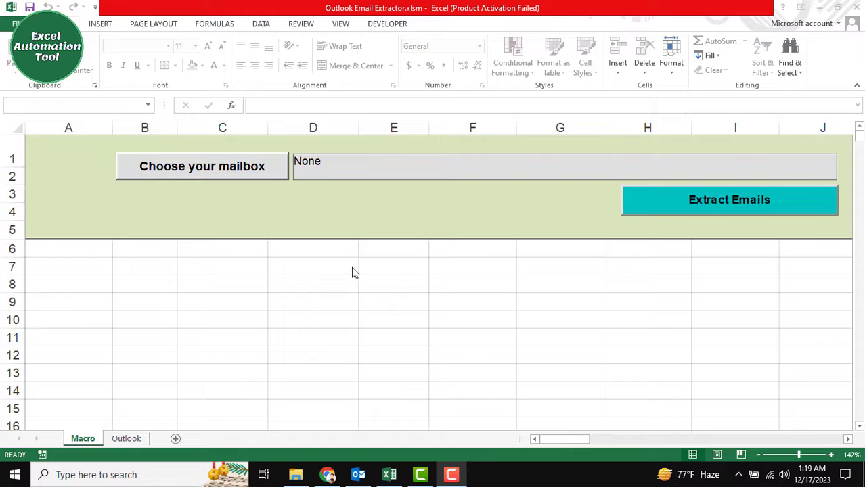
mouse_move(163, 219)
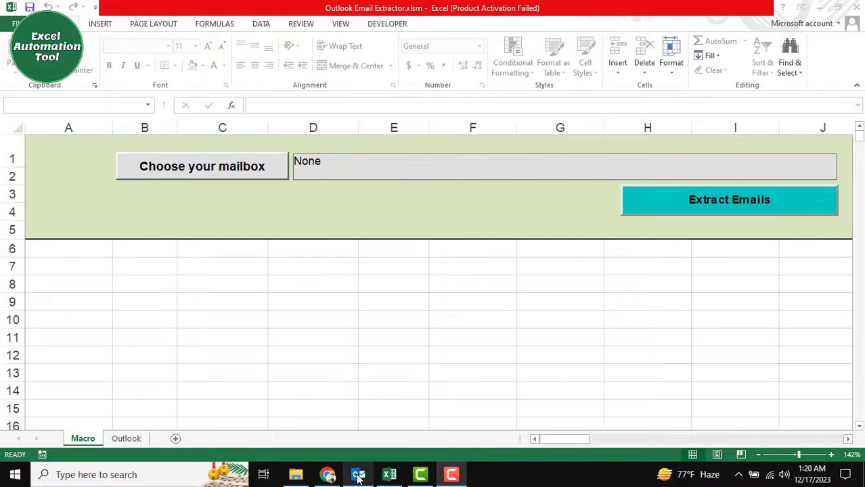
Step: Switch to Outlook and open the account's 'Buy me a coffee' subfolder showing two emails
click(358, 474)
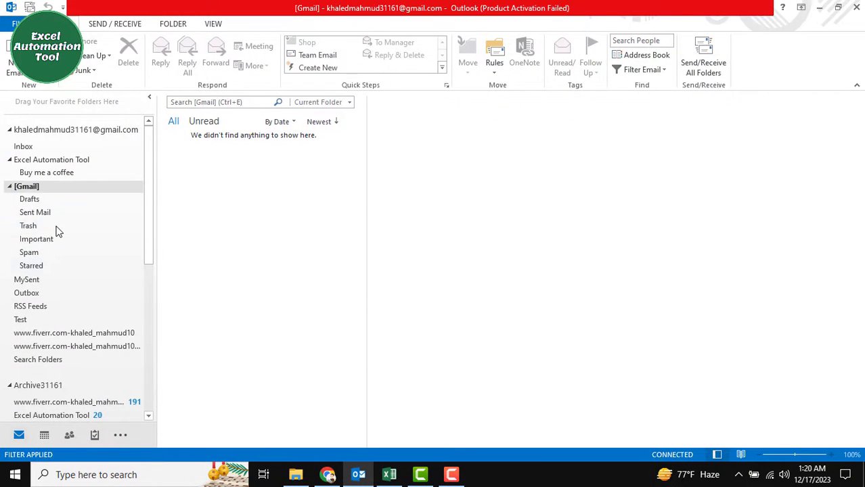
click(74, 129)
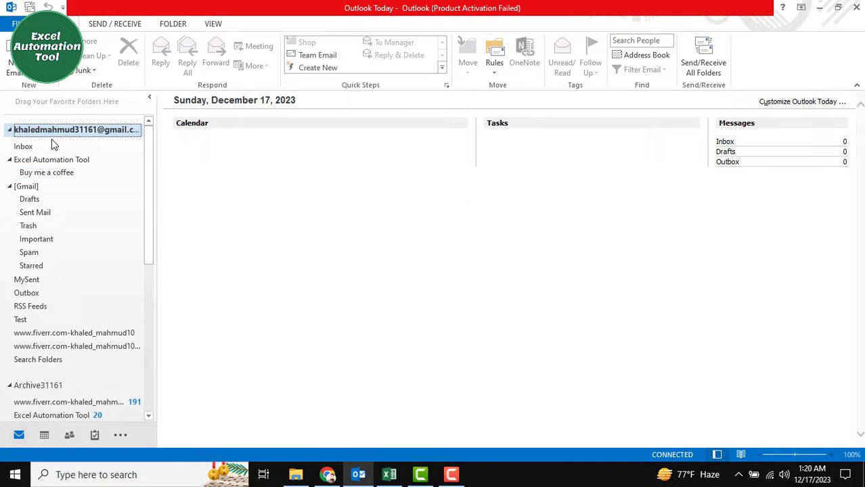
mouse_move(73, 133)
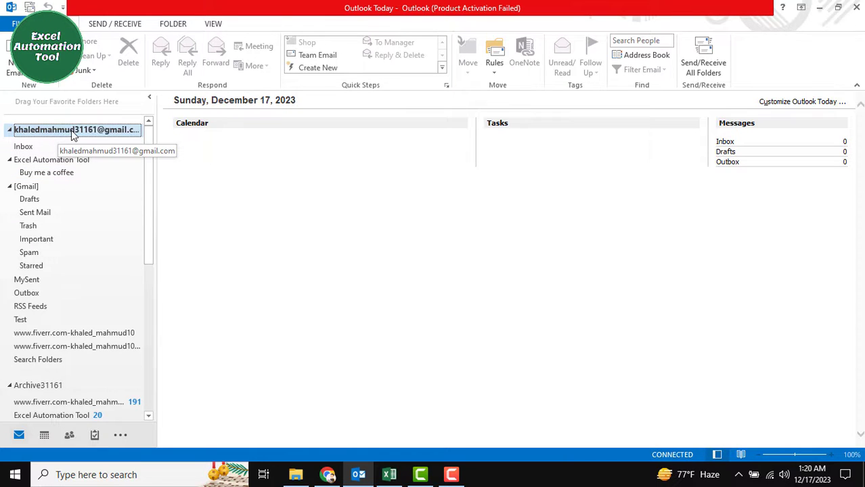
click(48, 172)
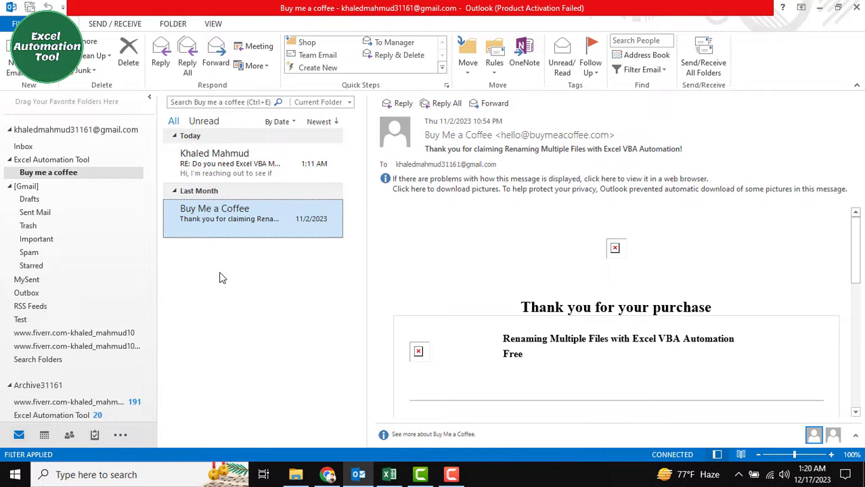
click(388, 474)
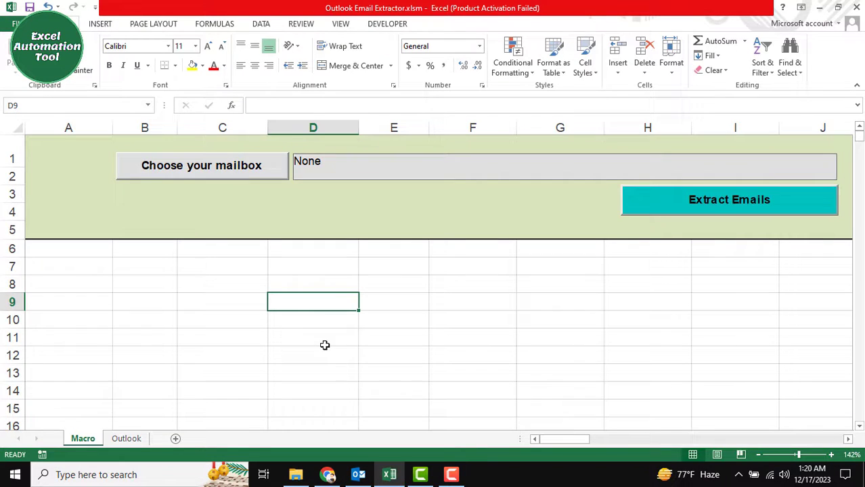
mouse_move(289, 349)
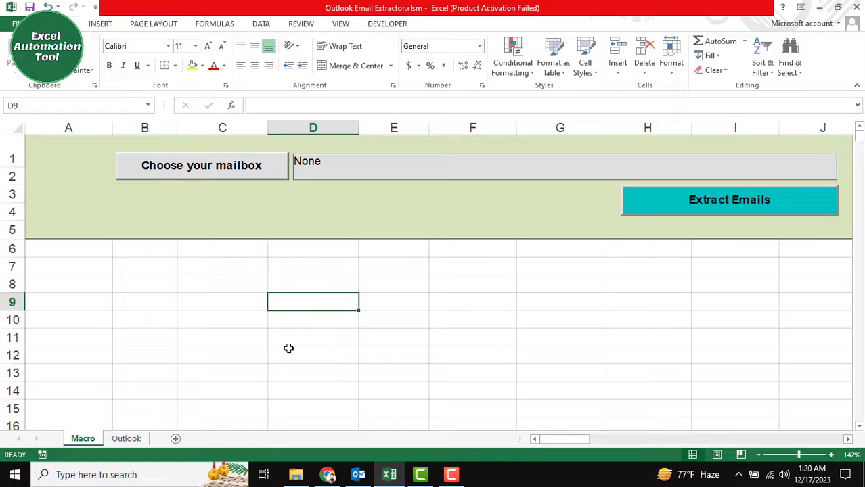
click(126, 439)
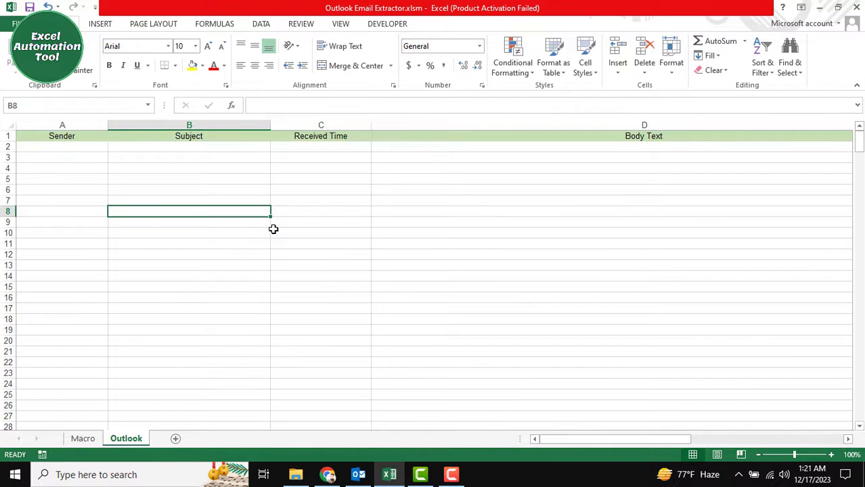
click(62, 178)
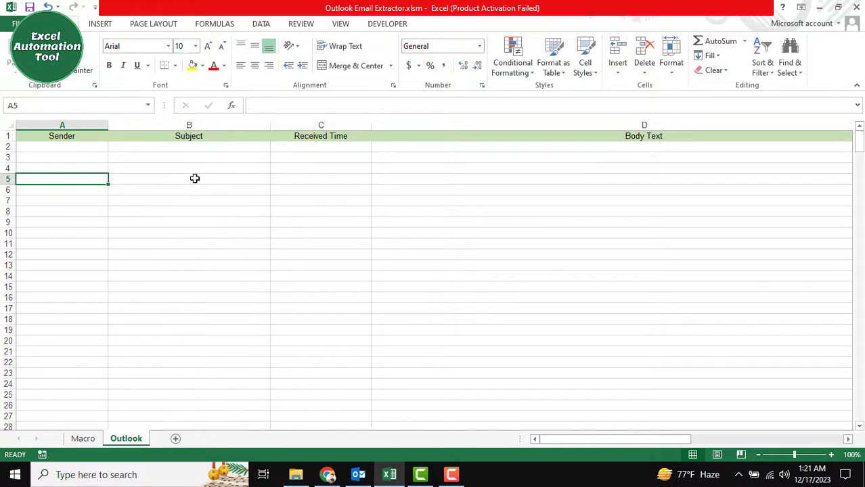
click(189, 178)
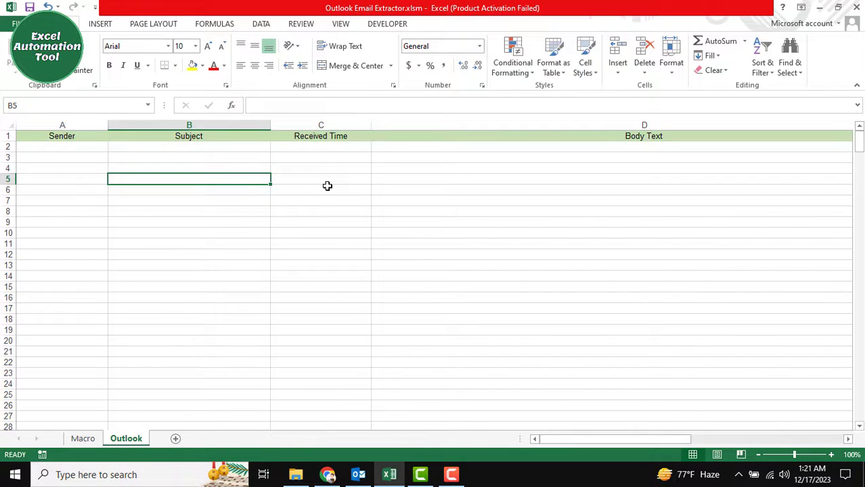
click(320, 189)
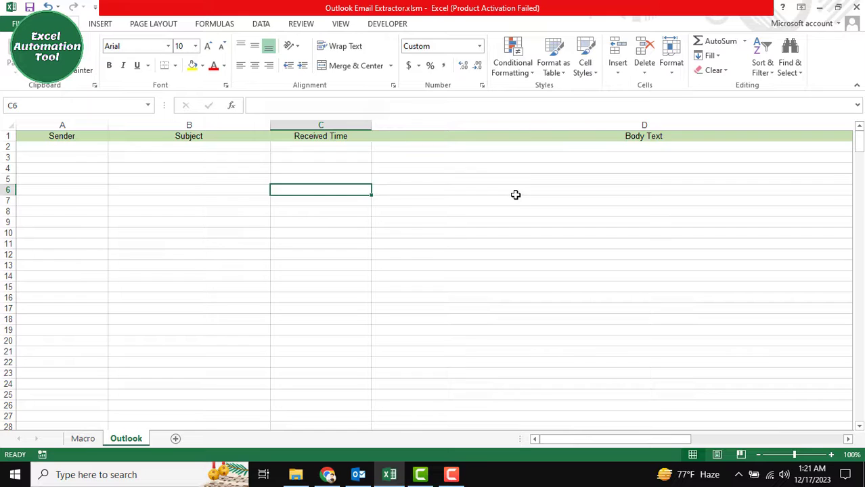
click(82, 438)
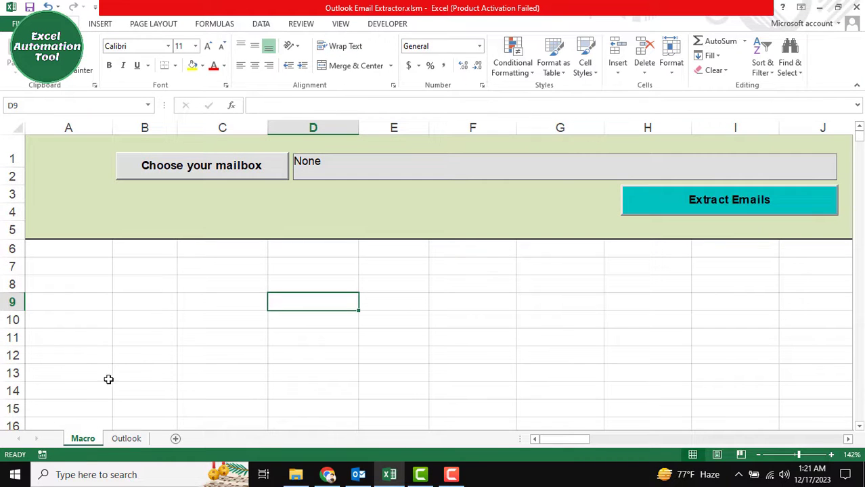
click(145, 320)
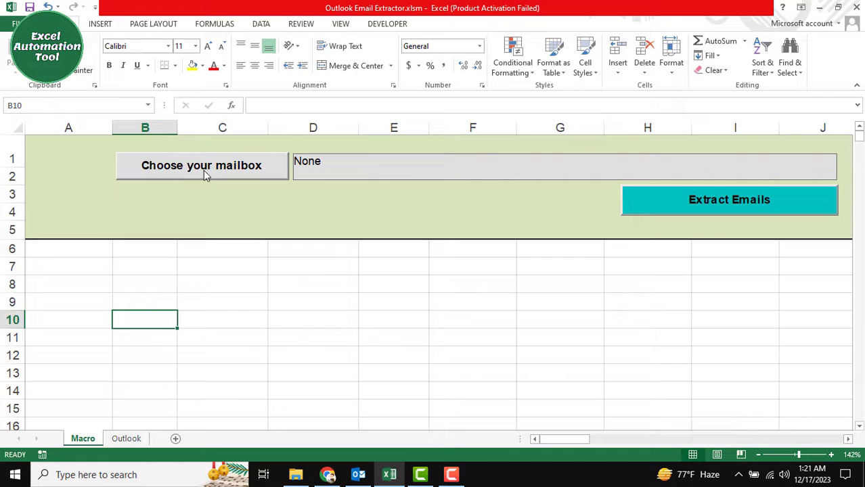
Step: In the mailbox chooser, pick the account, then Excel Automation Tool and Buy me a coffee subfolders
click(201, 165)
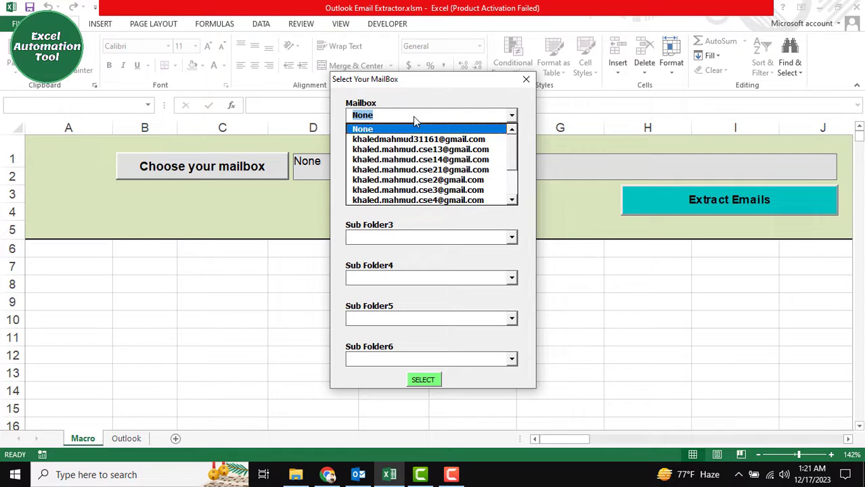
mouse_move(418, 139)
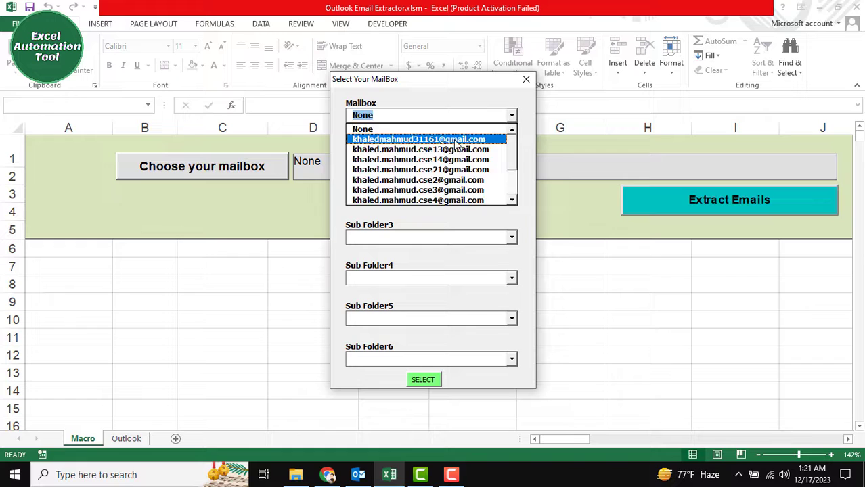
click(418, 139)
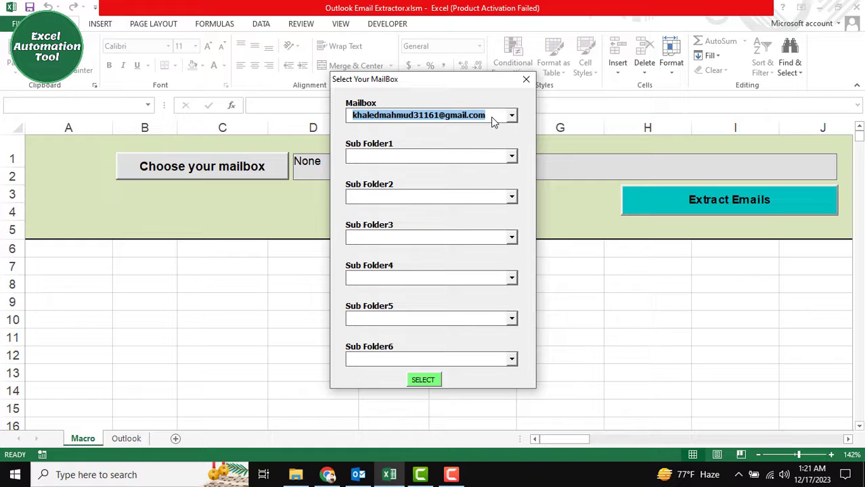
mouse_move(366, 163)
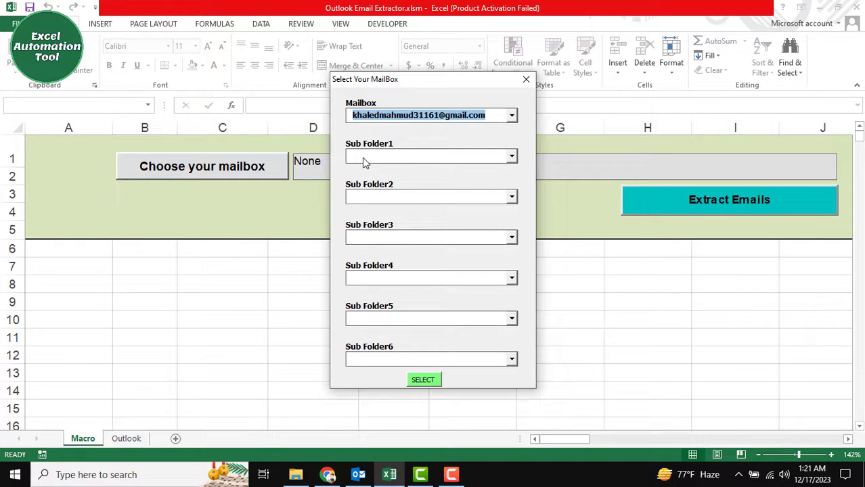
mouse_move(418, 152)
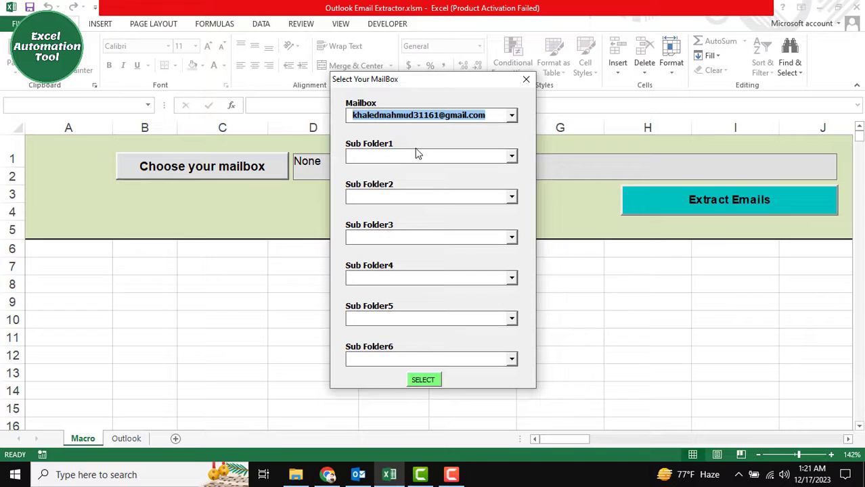
mouse_move(389, 162)
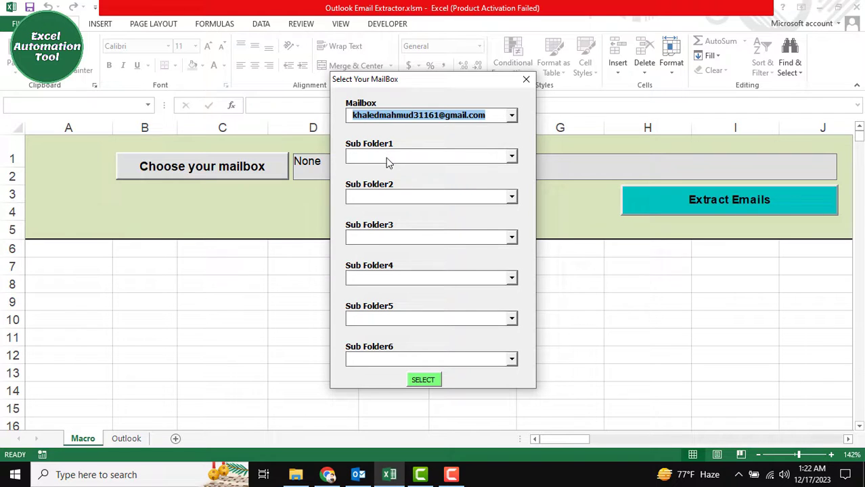
click(511, 156)
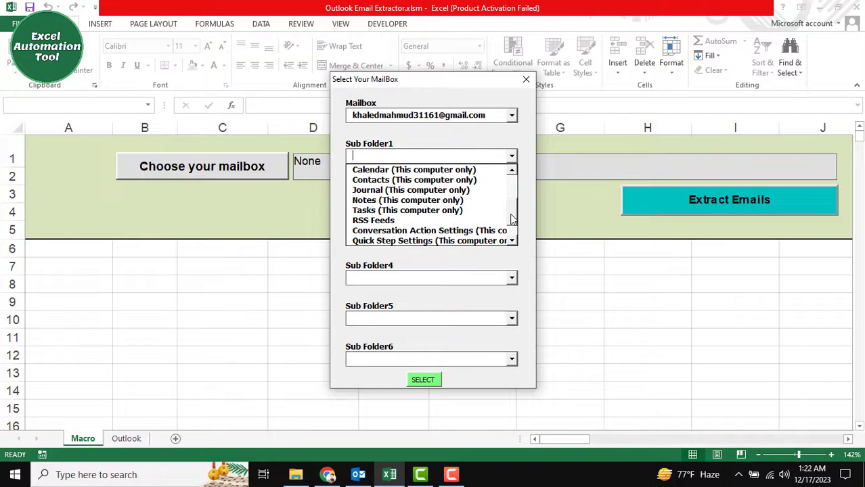
scroll(down, 3)
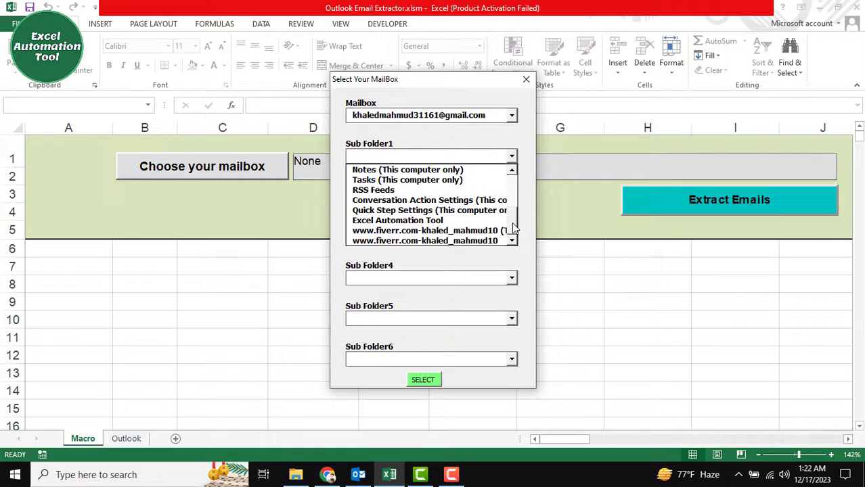
click(397, 220)
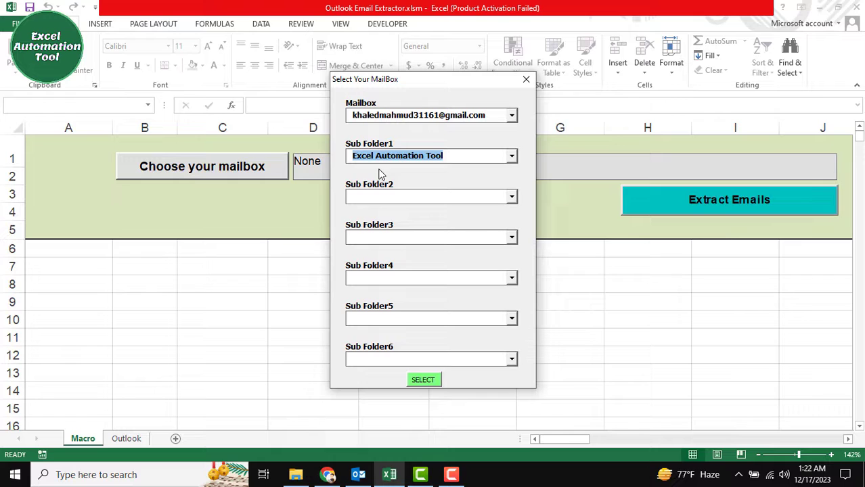
mouse_move(389, 203)
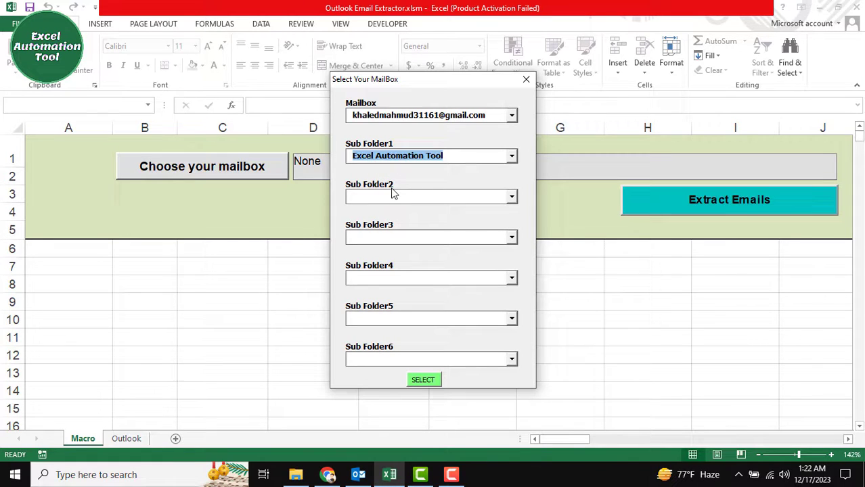
click(432, 196)
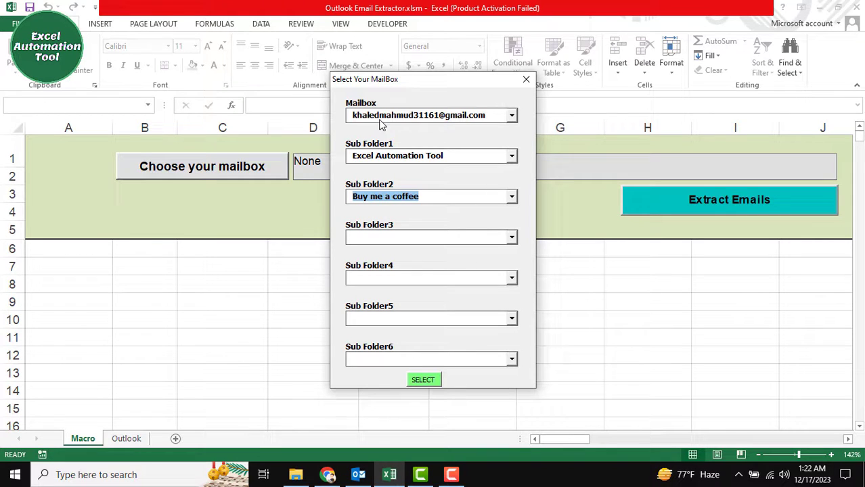
mouse_move(427, 337)
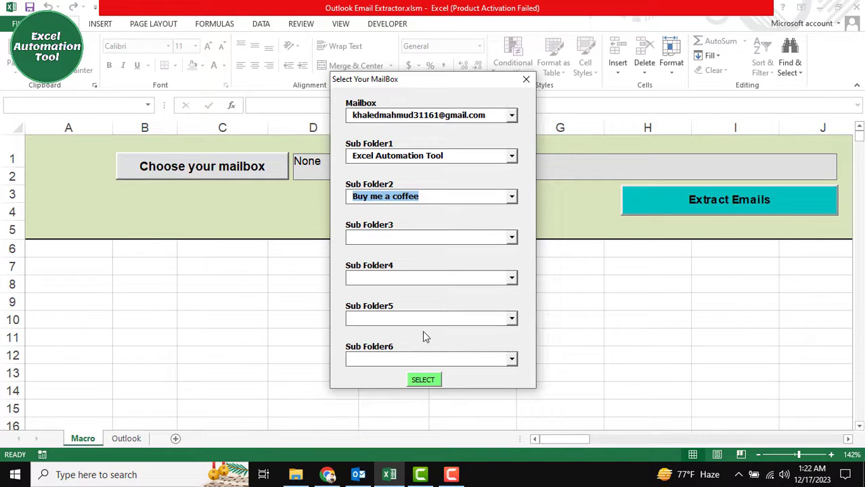
Step: Apply the Excel Automation Tool>>Buy me a coffee folder choice with SELECT
click(423, 379)
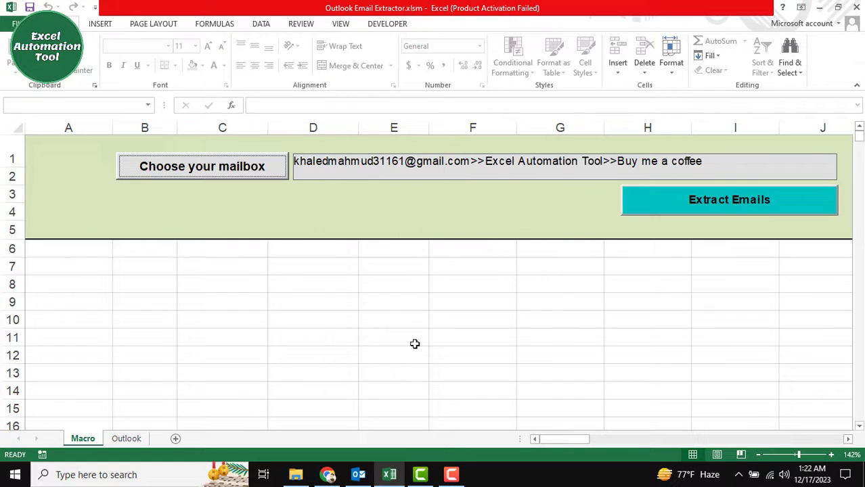
mouse_move(437, 170)
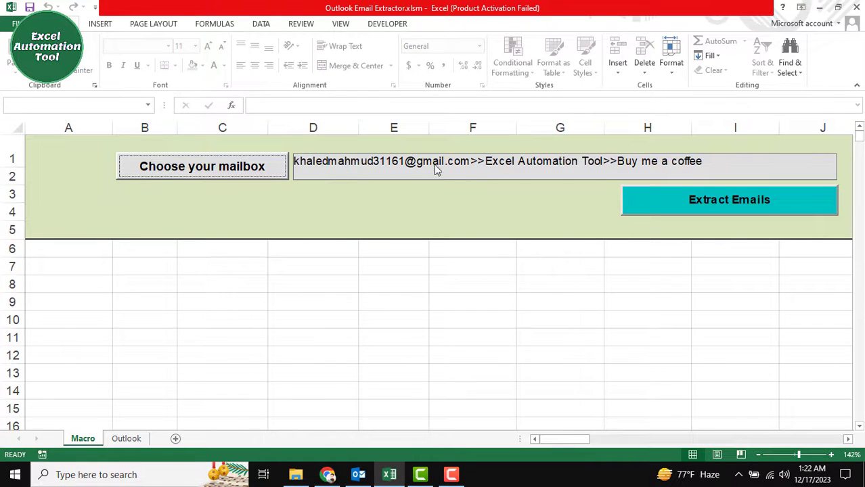
mouse_move(580, 194)
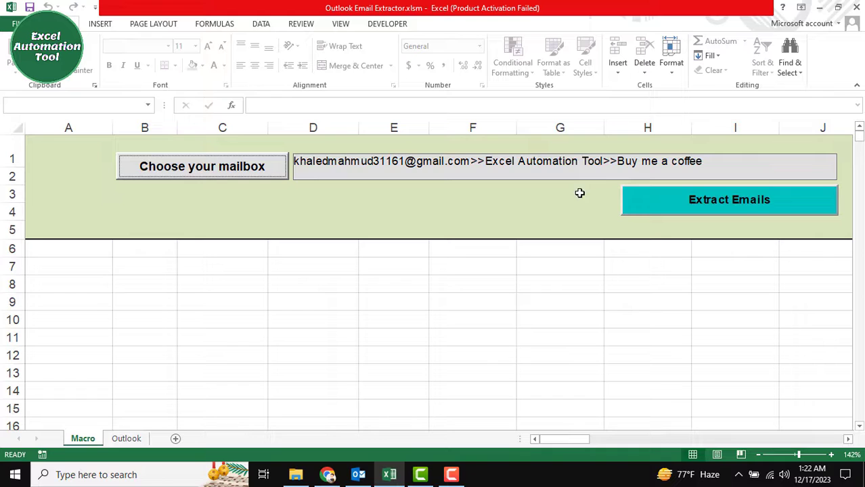
mouse_move(476, 163)
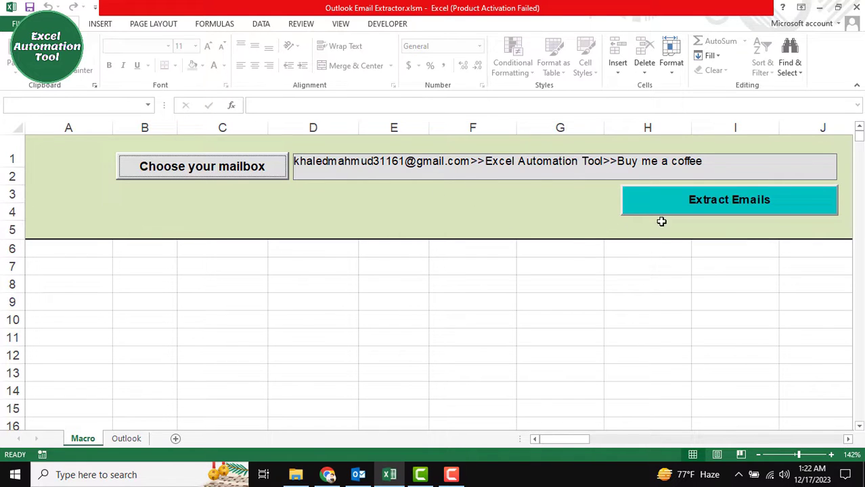
Step: Run Extract Emails and confirm clearing existing Outlook sheet records
click(729, 200)
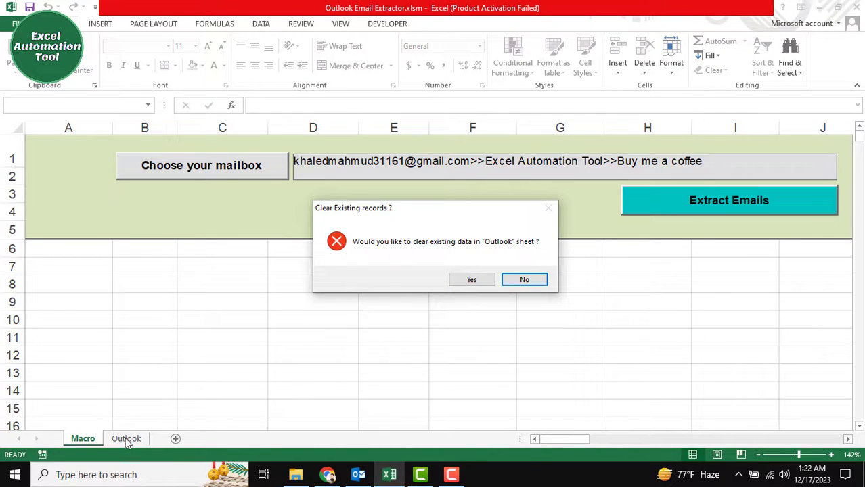
mouse_move(310, 303)
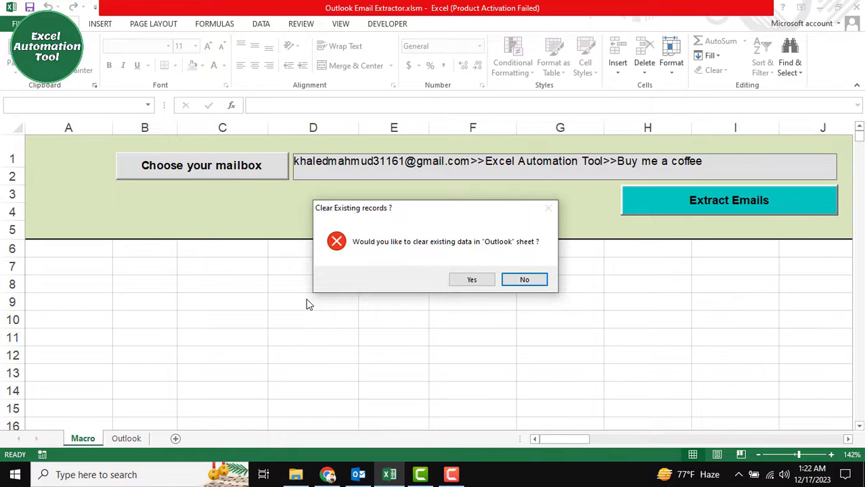
mouse_move(472, 280)
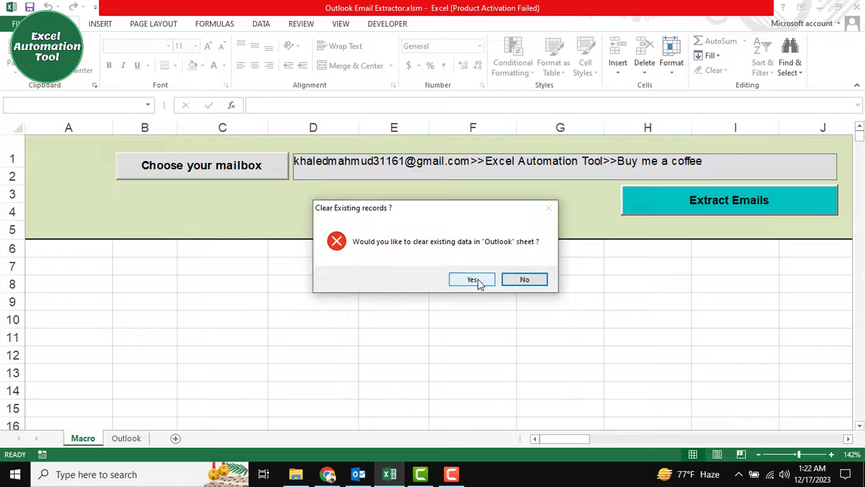
click(472, 279)
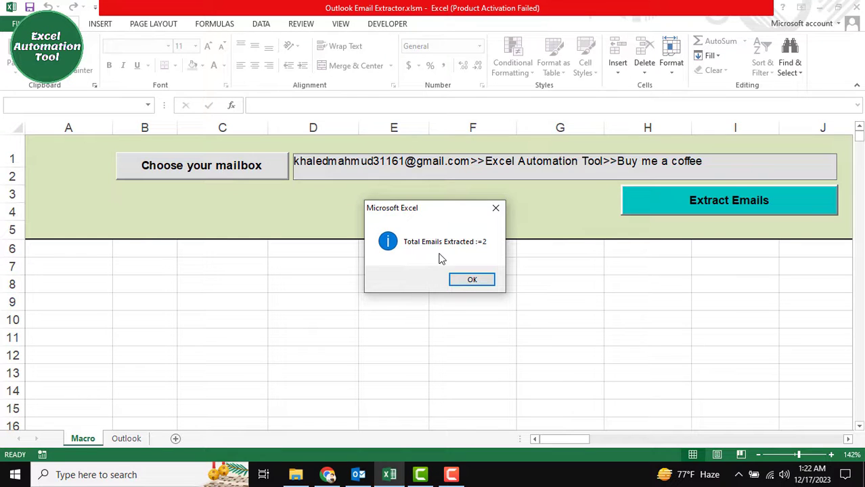
Step: Dismiss the count message, compare with Outlook, and review subject B2 and body D2
click(472, 280)
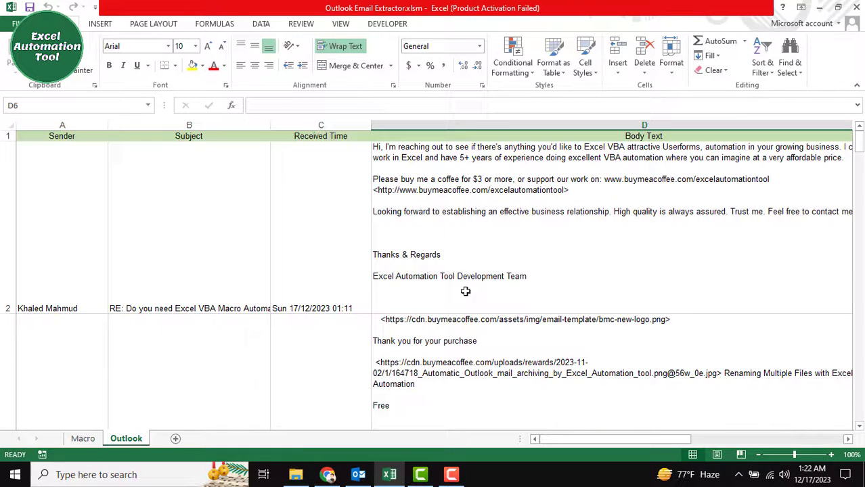
click(358, 475)
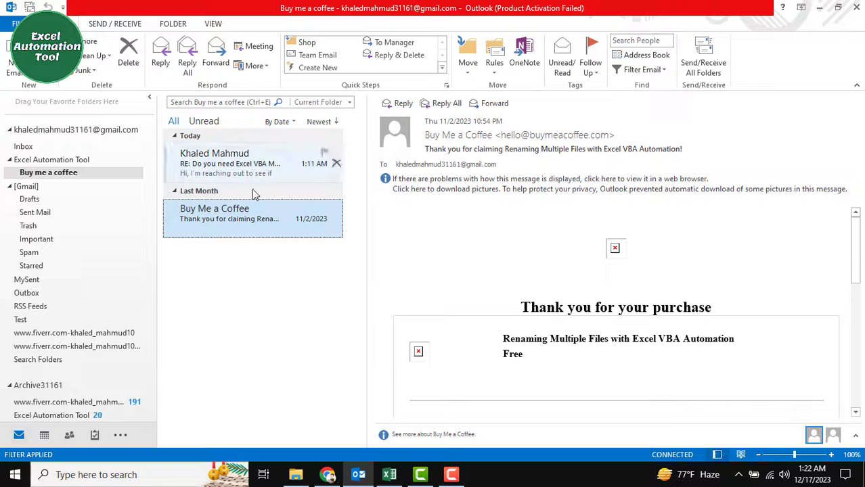
click(388, 474)
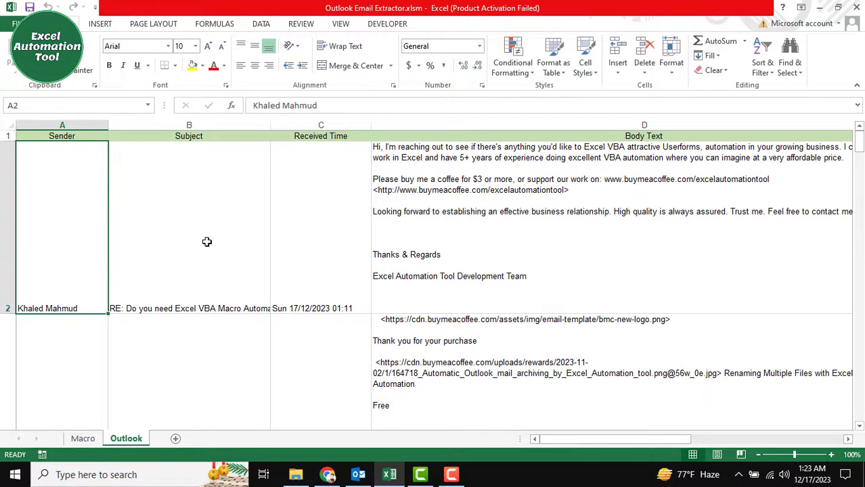
click(188, 251)
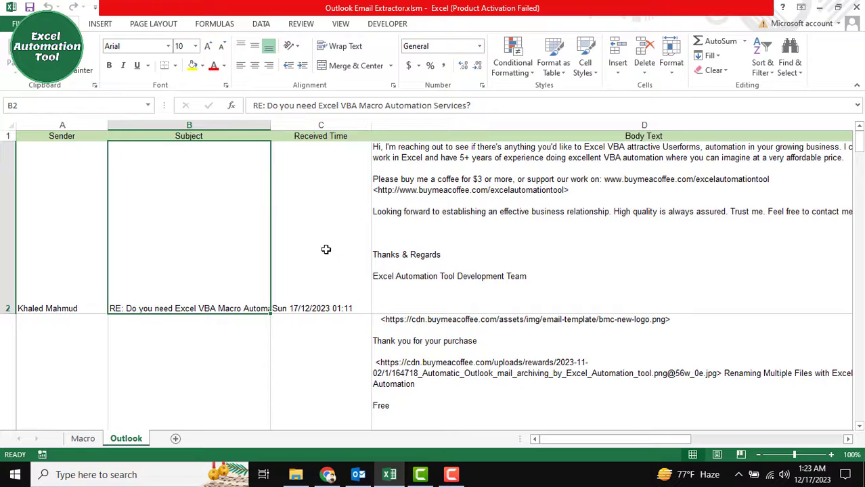
click(321, 308)
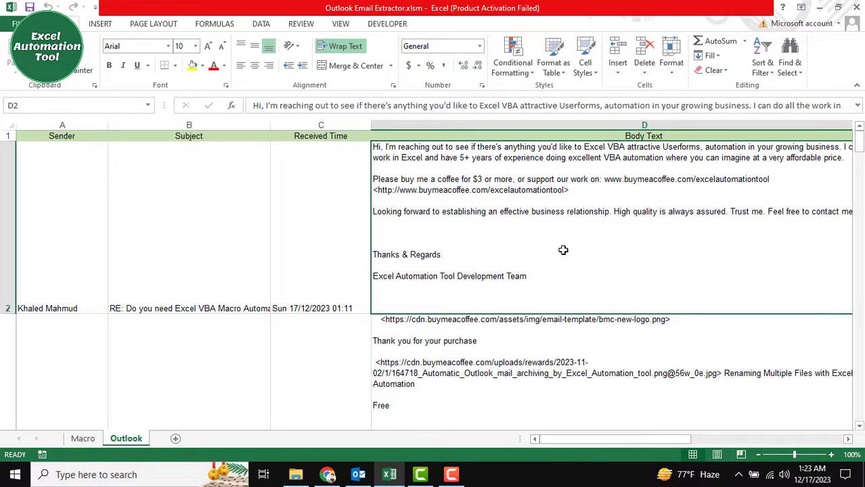
mouse_move(455, 263)
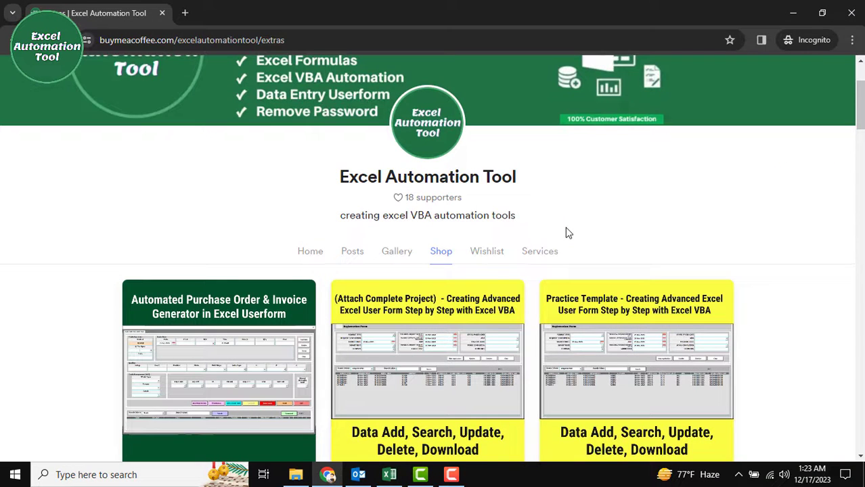
mouse_move(547, 231)
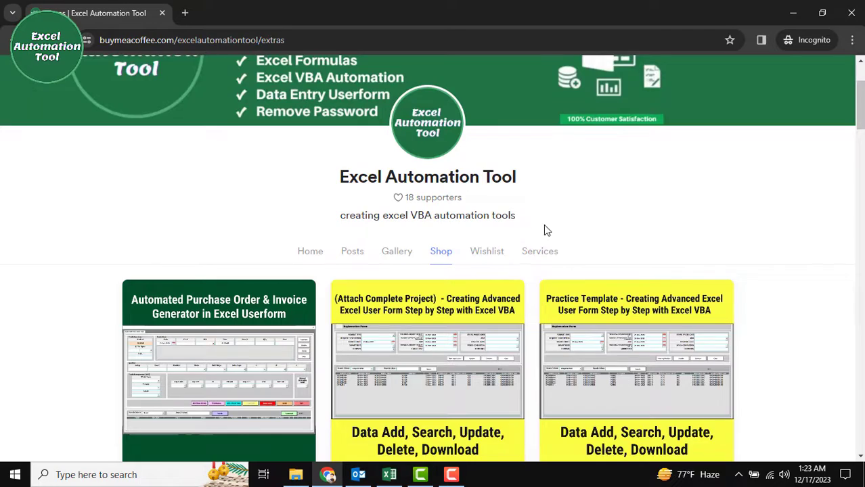
Step: Browse the Excel Automation Tool shop listings, then go to its Home section
scroll(down, 3)
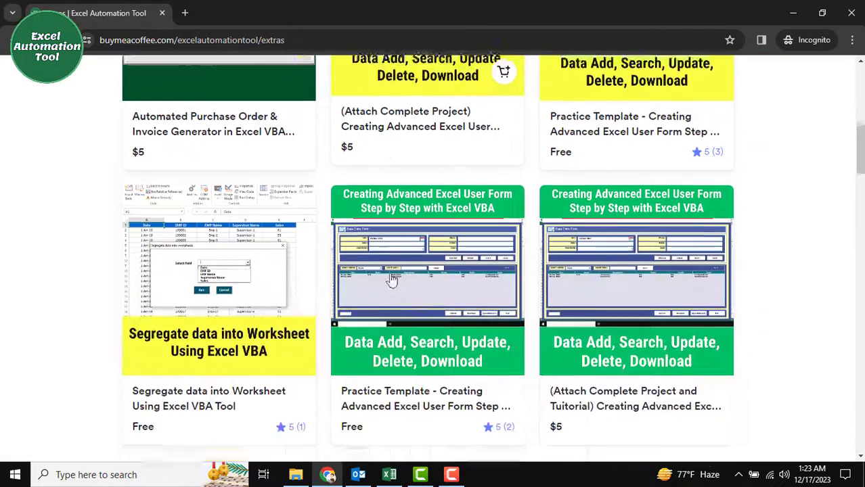
scroll(up, 3)
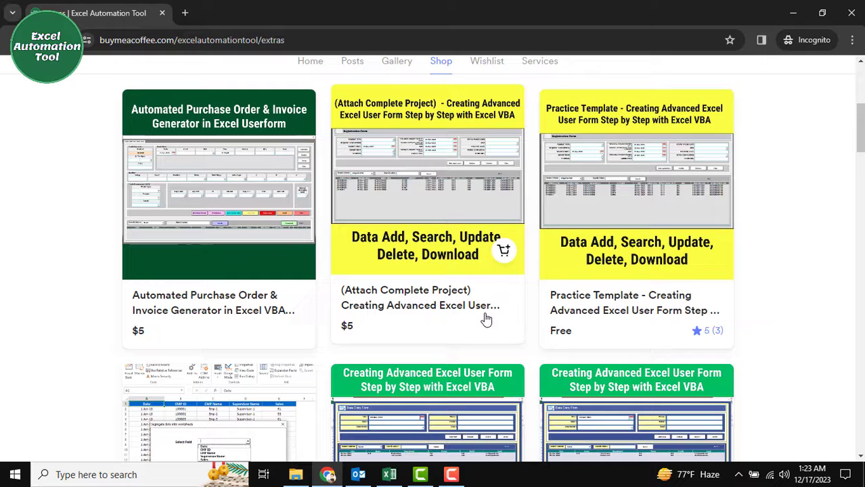
scroll(up, 3)
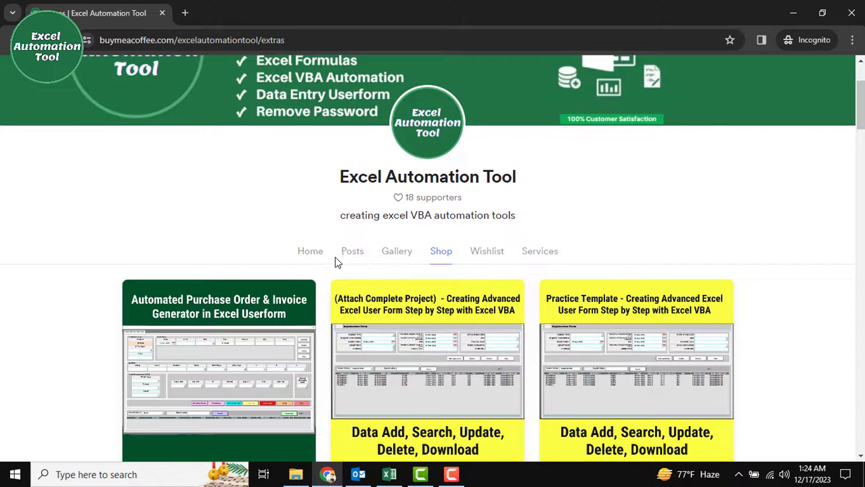
click(310, 251)
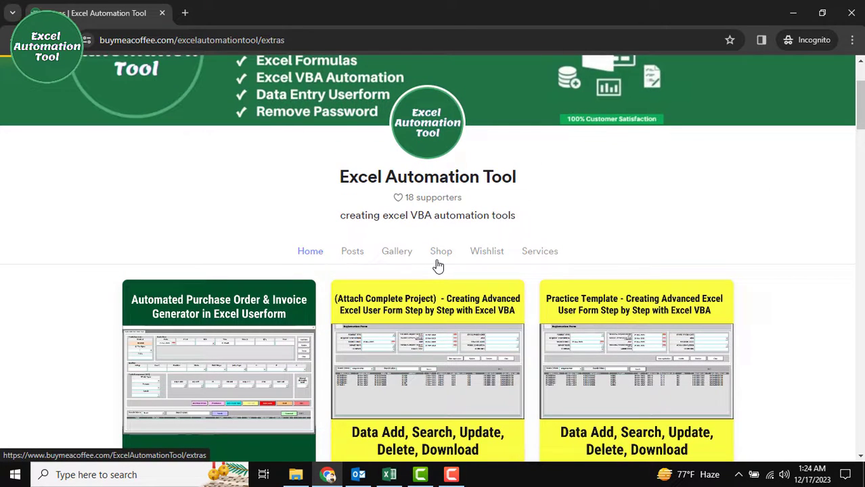